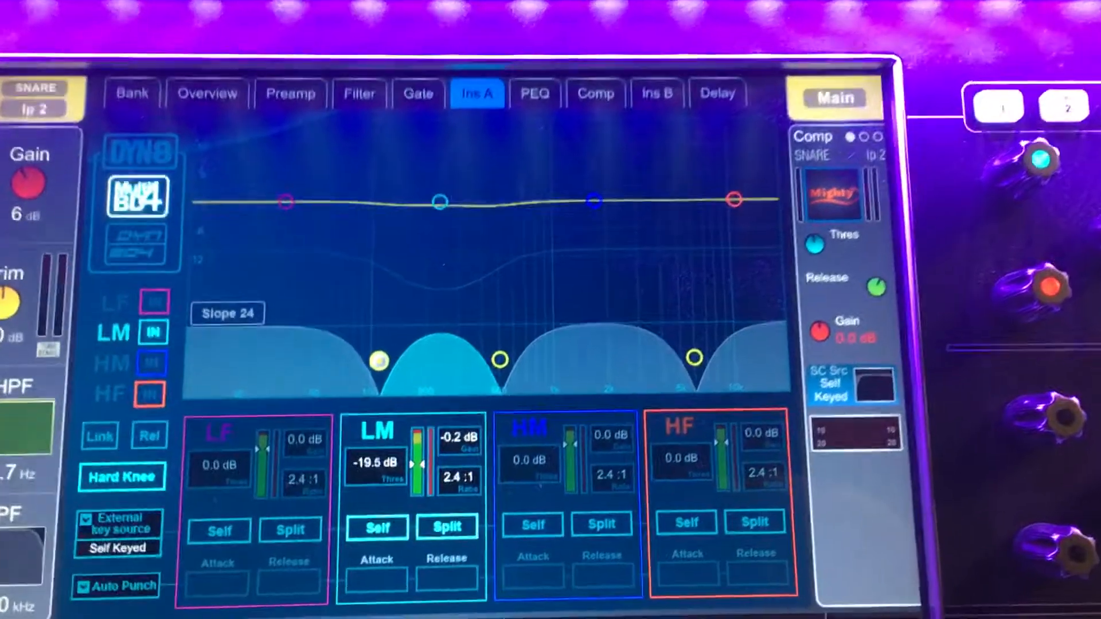
Switch the DYN8 high-mid band in alongside the compressing low-mid band on the snare insert.
left_click(140, 362)
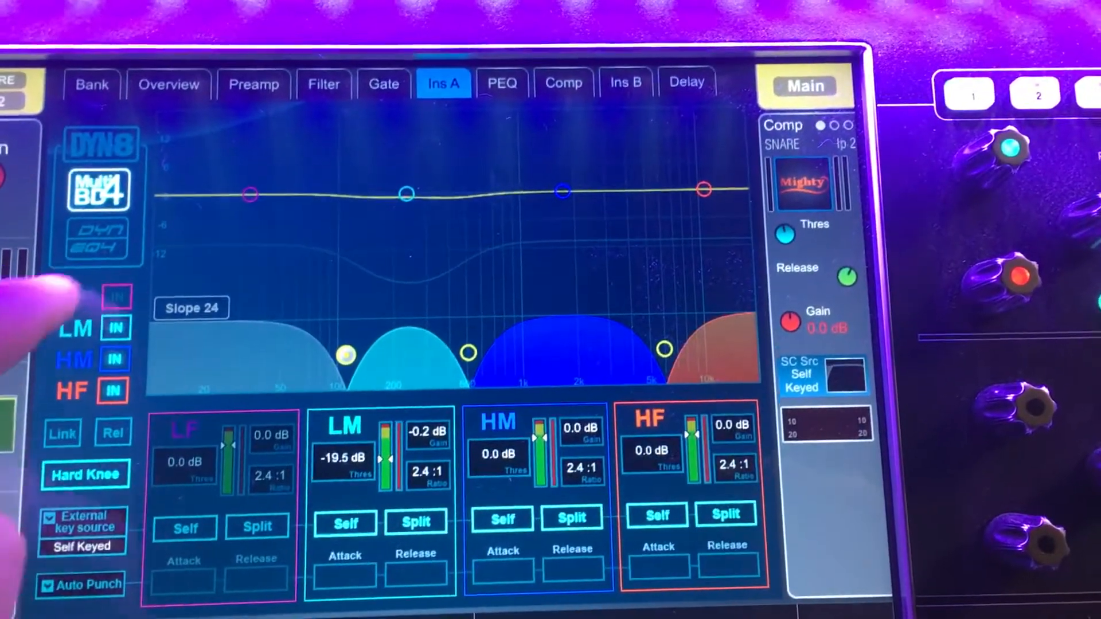